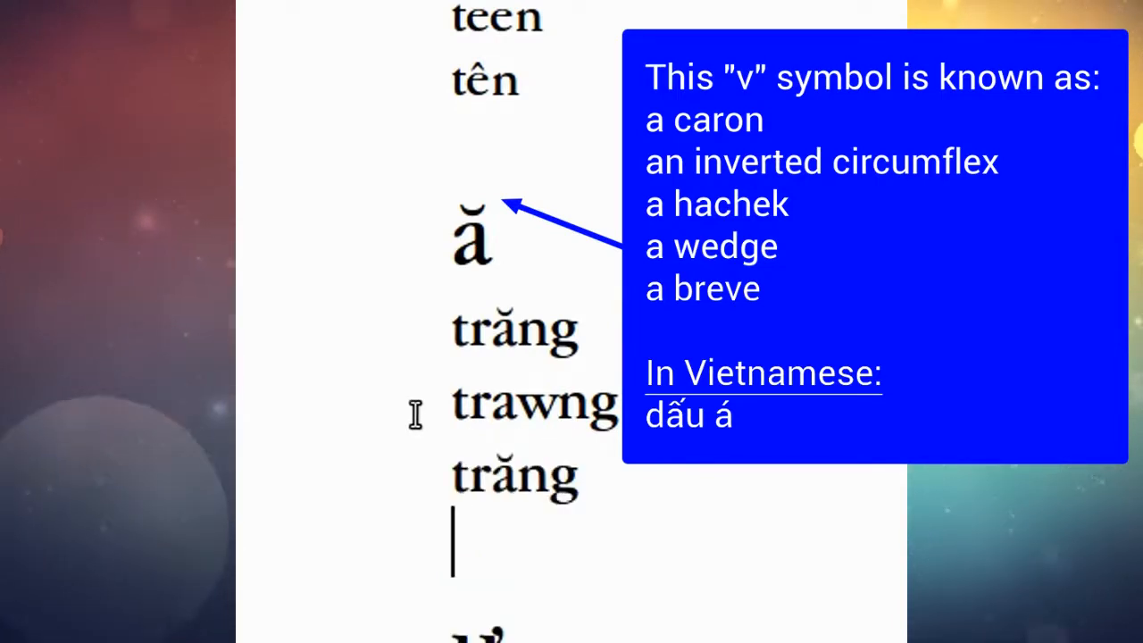
{"action": "scroll", "scroll_direction": "down", "scroll_amount": 3}
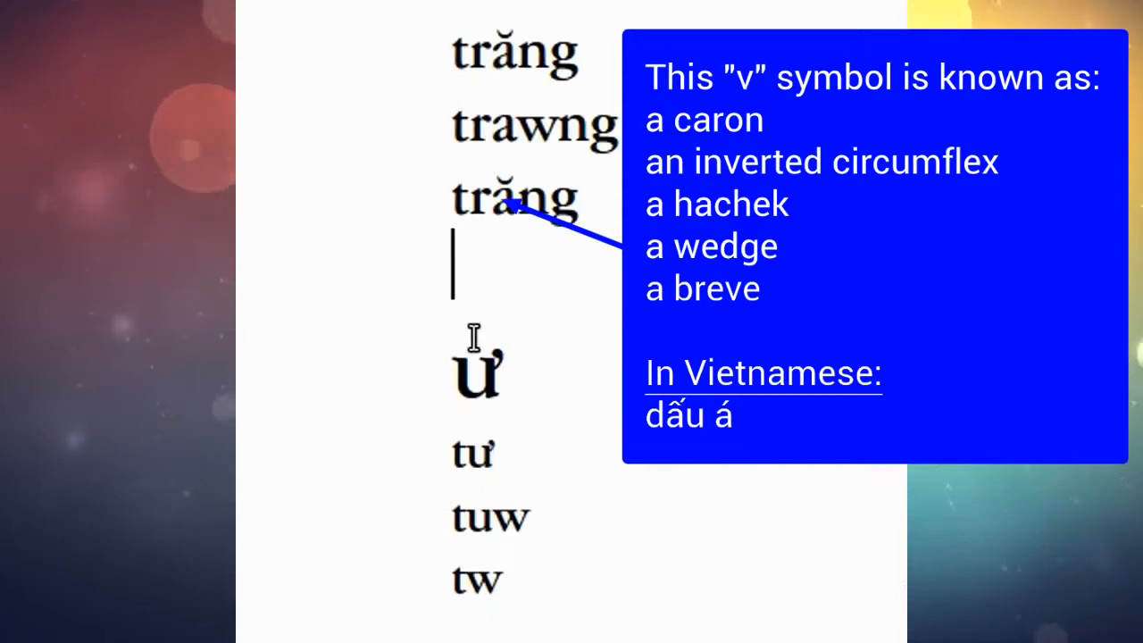